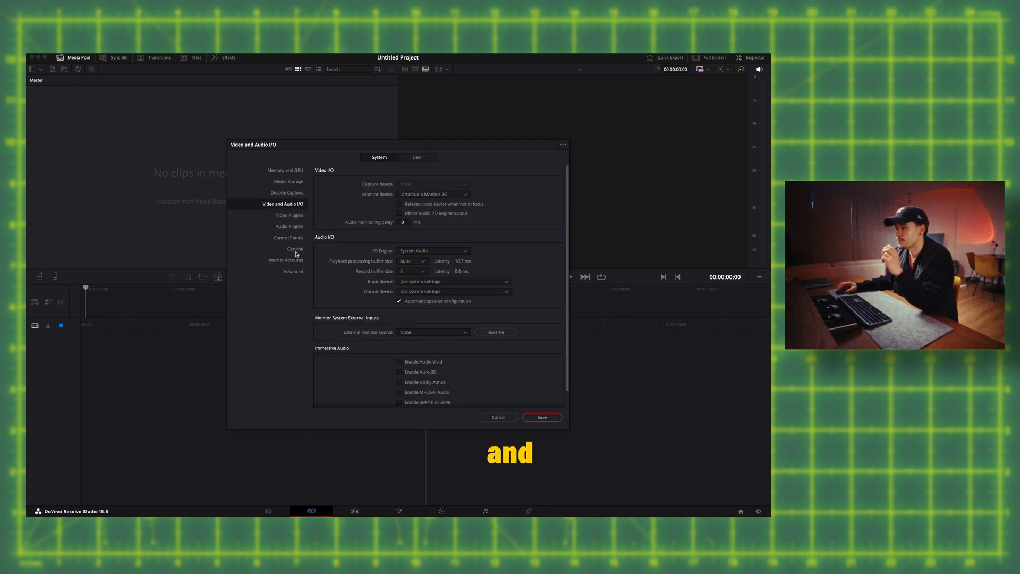
- Close Preferences and bring up Project Settings from the Color page
click(295, 249)
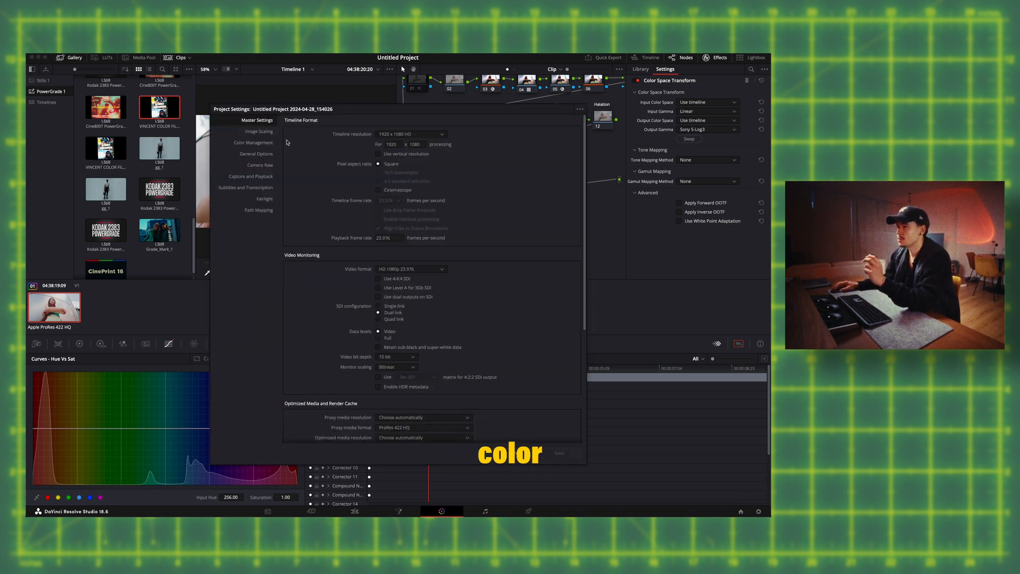
- Set Color Management timeline to Rec.709-A, output Same as Timeline, and save
click(253, 142)
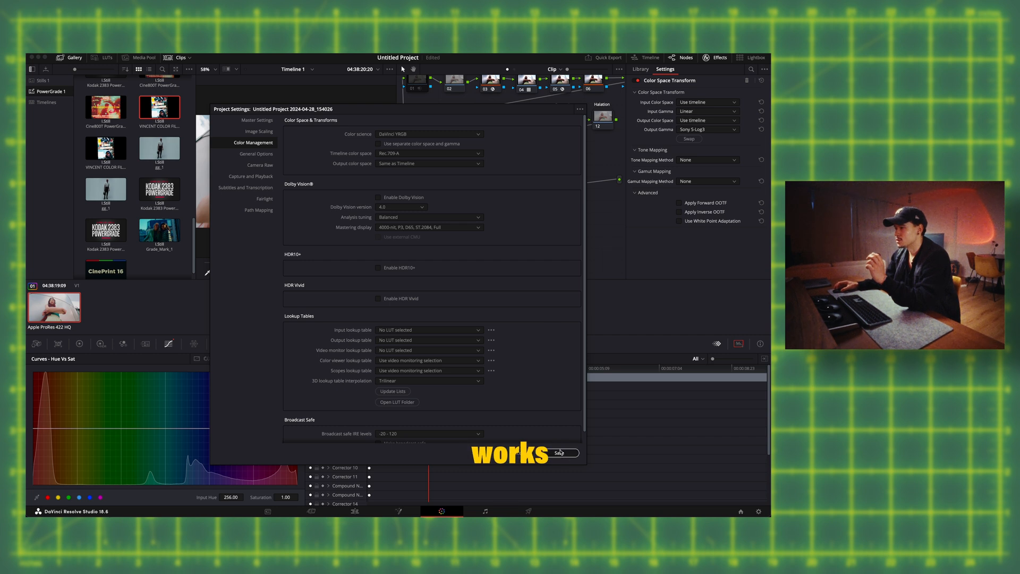
click(563, 453)
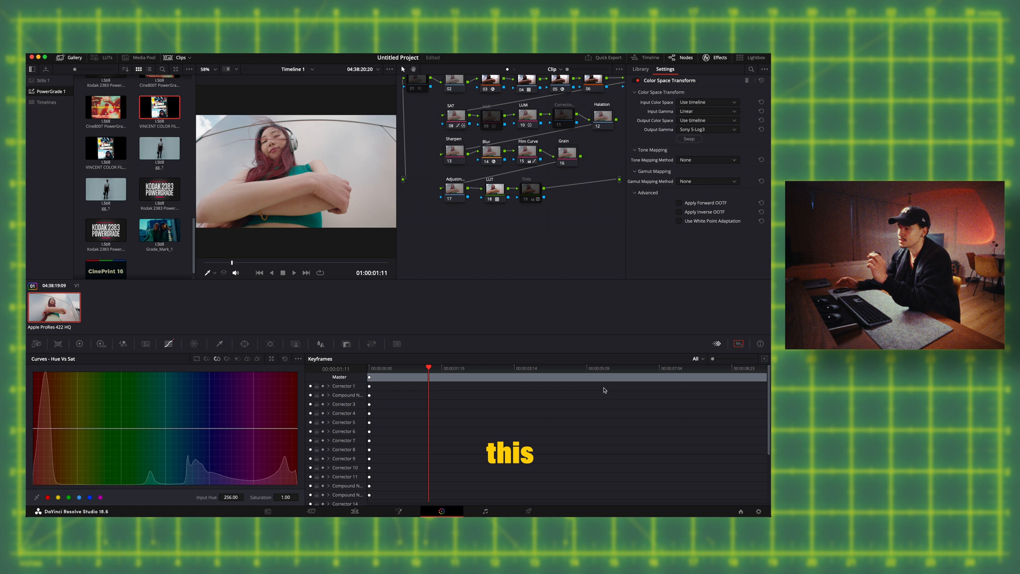
click(429, 164)
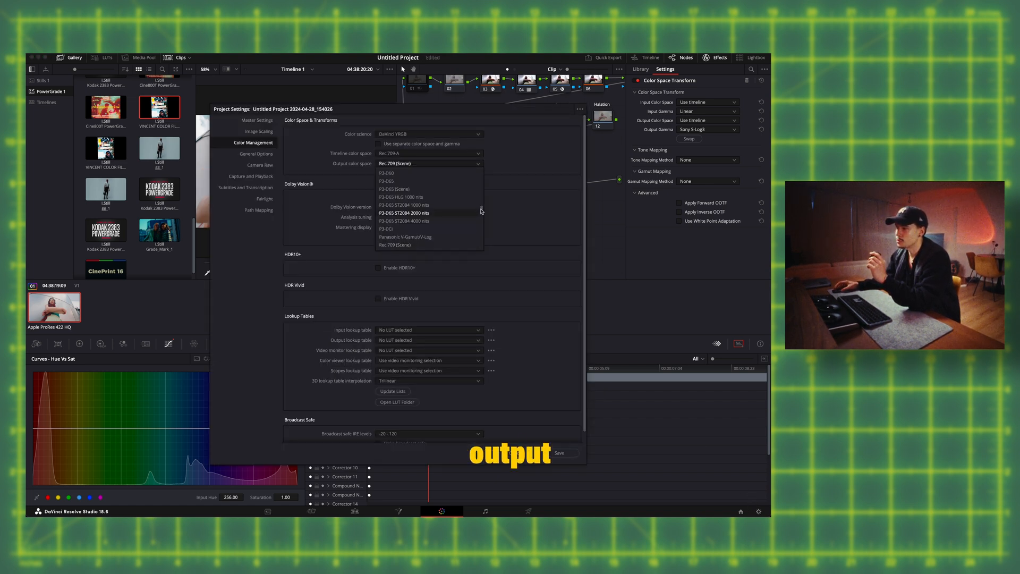
click(429, 164)
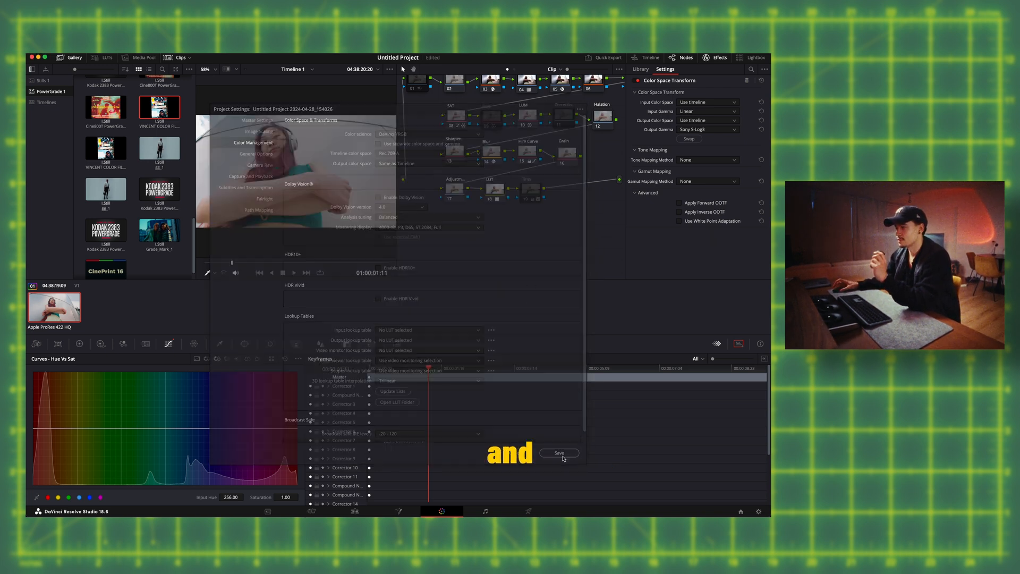
- Choose the H.264 Master preset with Gamma Tag Rec.709-A and add it to the render queue
click(559, 453)
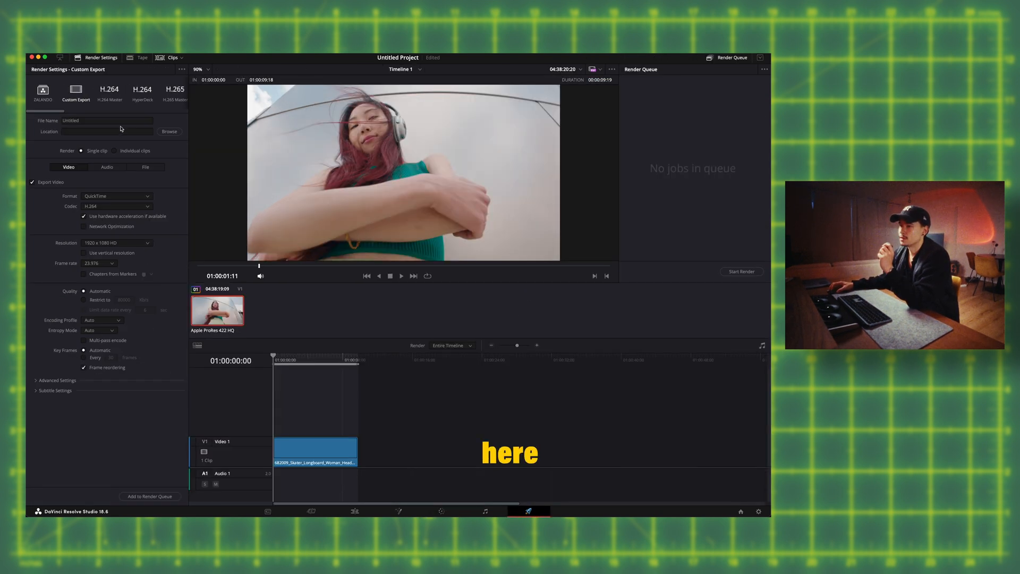
click(110, 91)
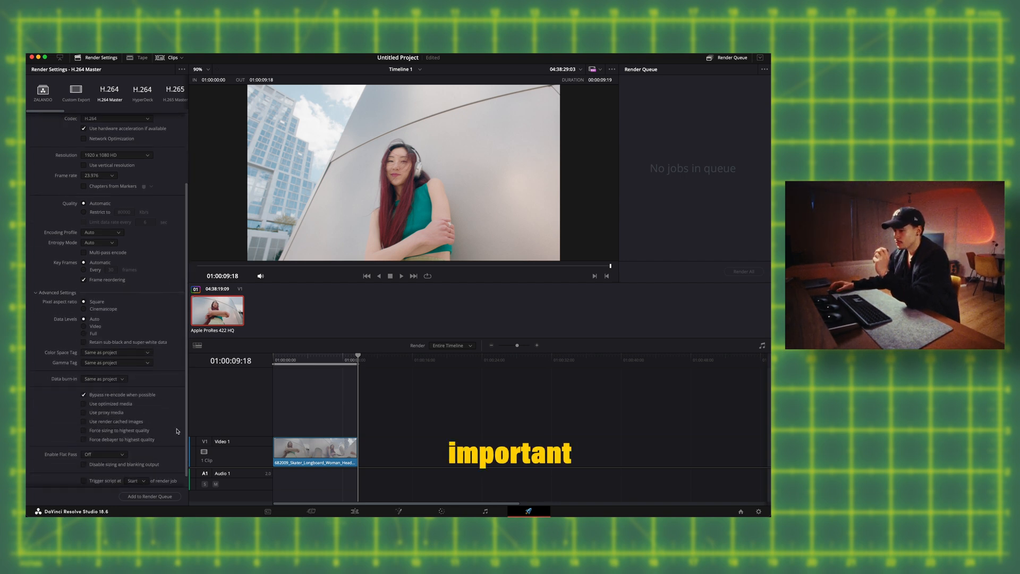
click(116, 363)
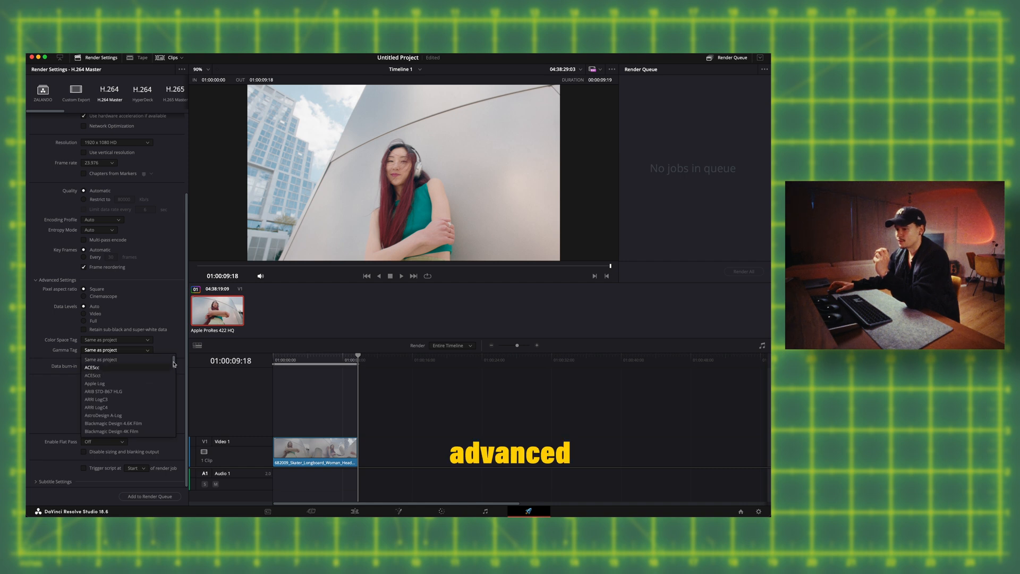
scroll(down, 3)
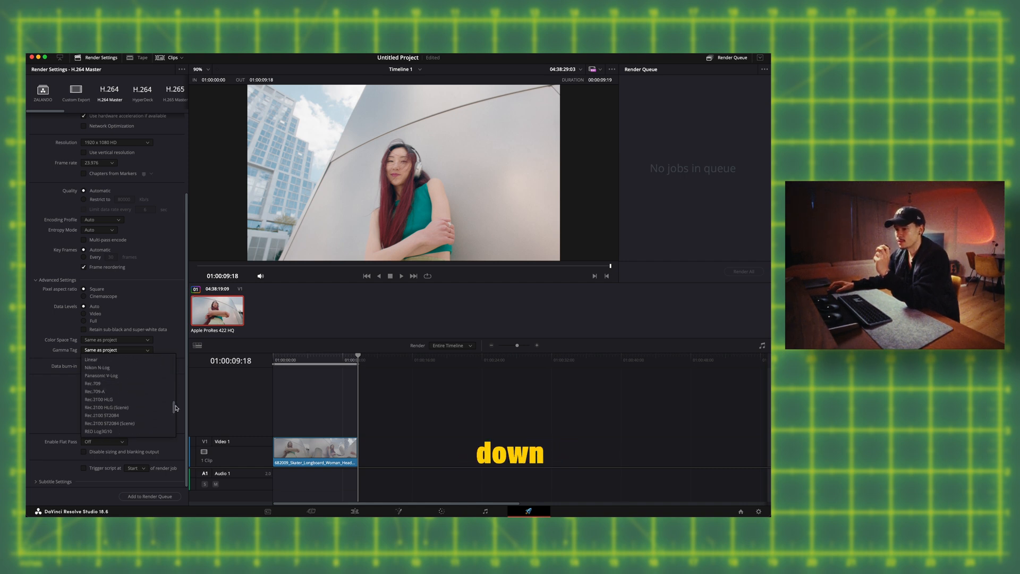
click(93, 391)
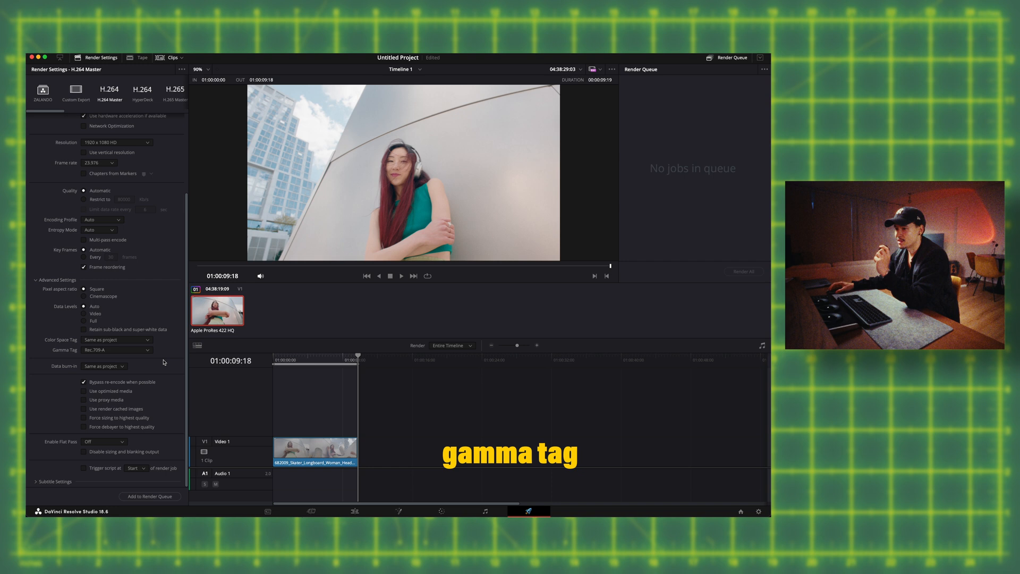
click(151, 497)
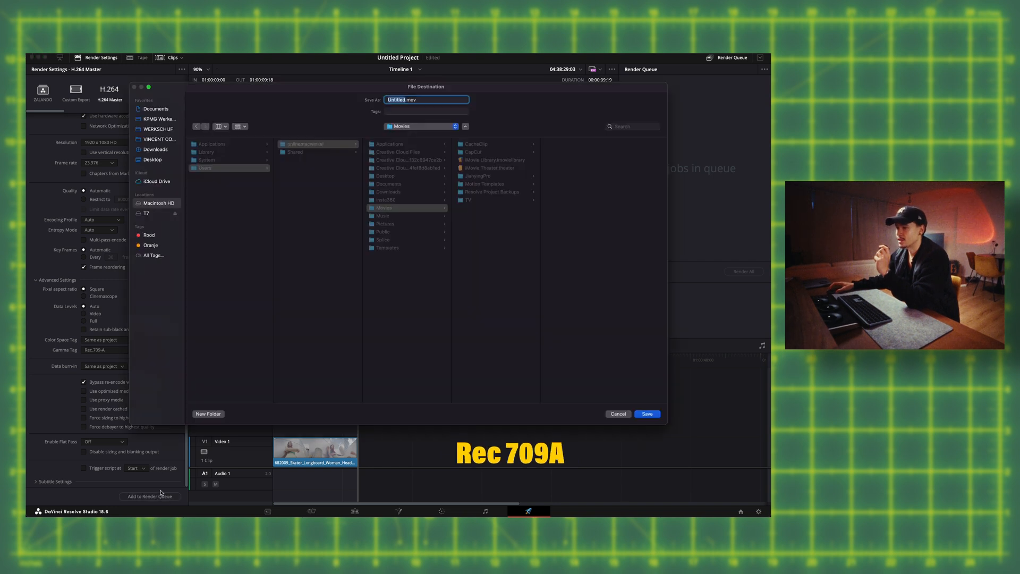